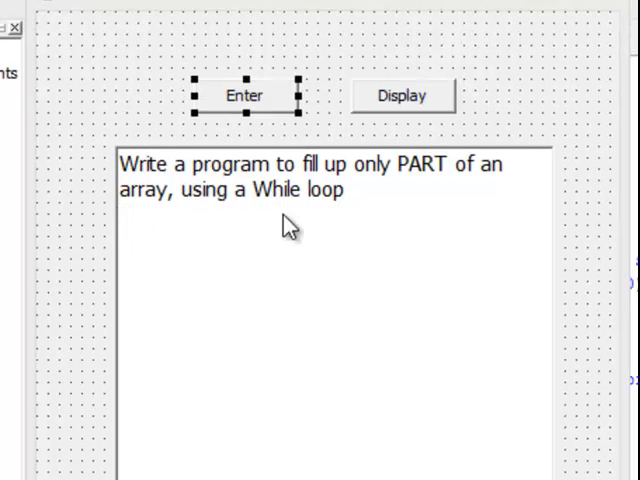
mouse_move(344, 212)
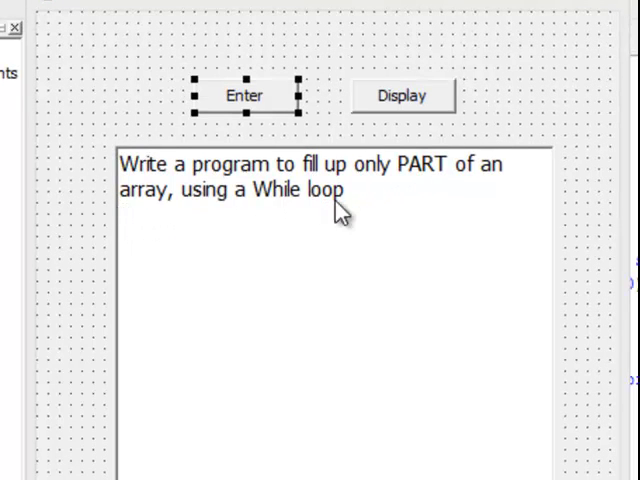
mouse_move(330, 204)
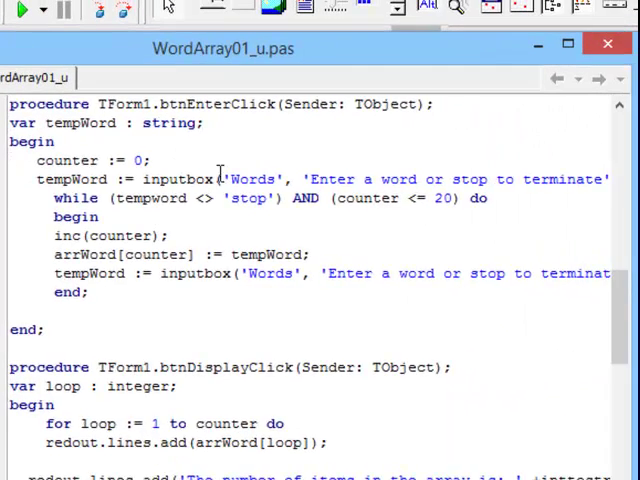
Scroll the WordArray01_u code up to the arrWord 20-string array and counter declarations.
scroll(up, 3)
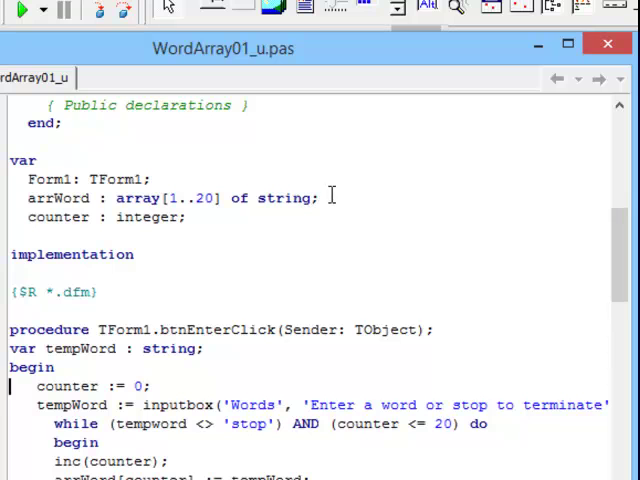
mouse_move(148, 200)
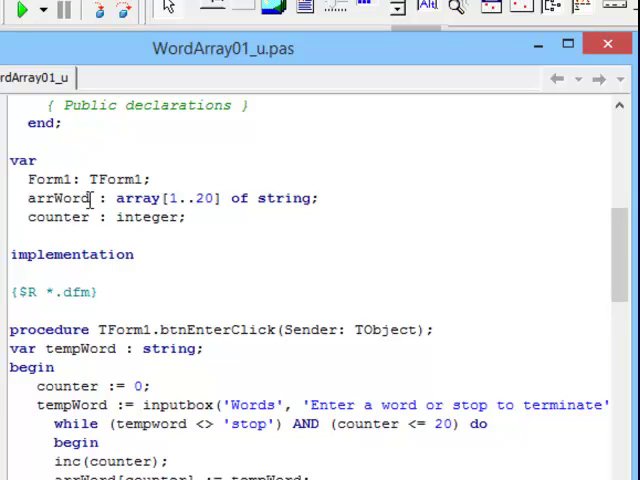
mouse_move(40, 170)
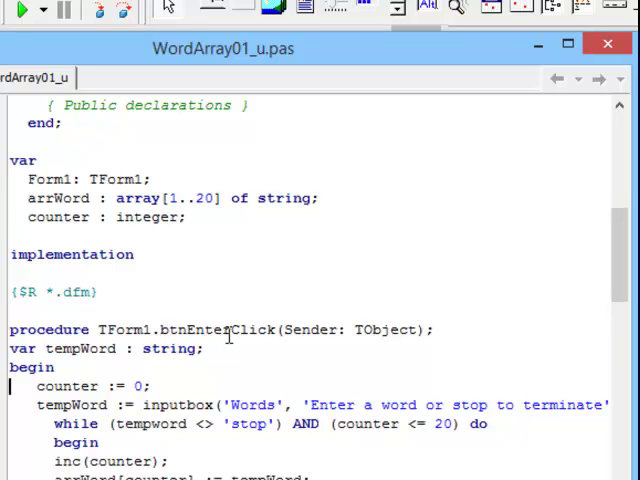
mouse_move(208, 384)
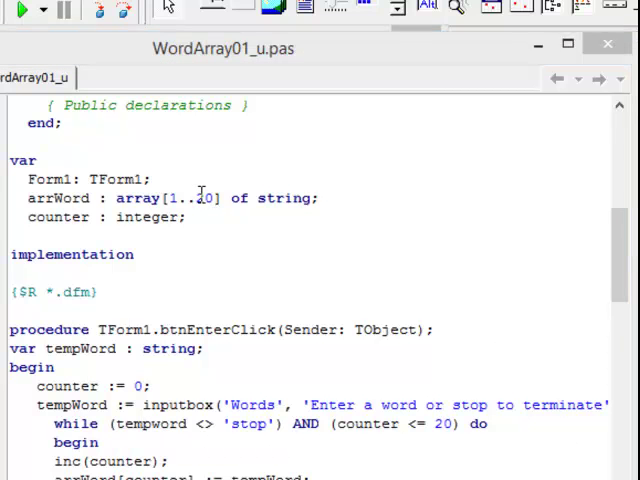
mouse_move(140, 198)
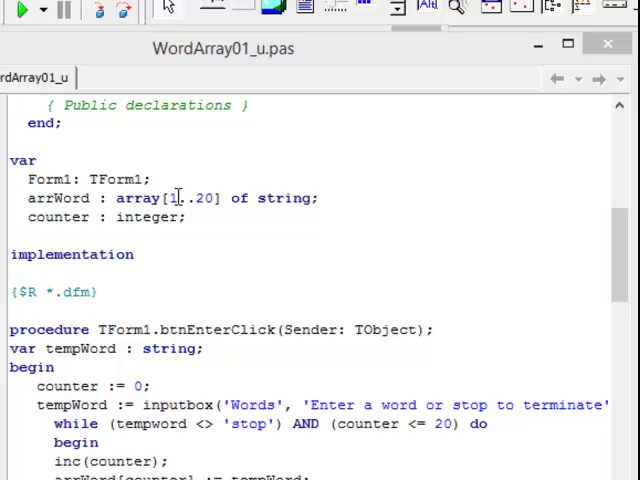
mouse_move(216, 196)
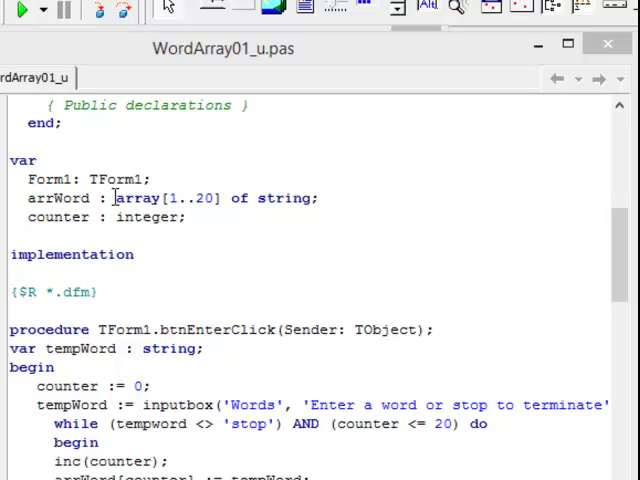
mouse_move(78, 218)
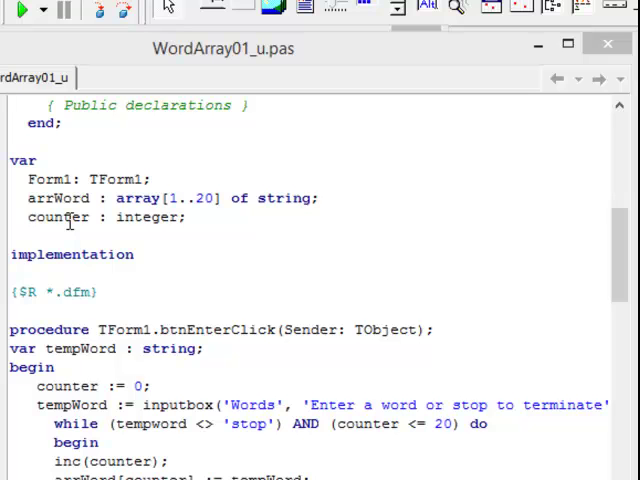
scroll(down, 3)
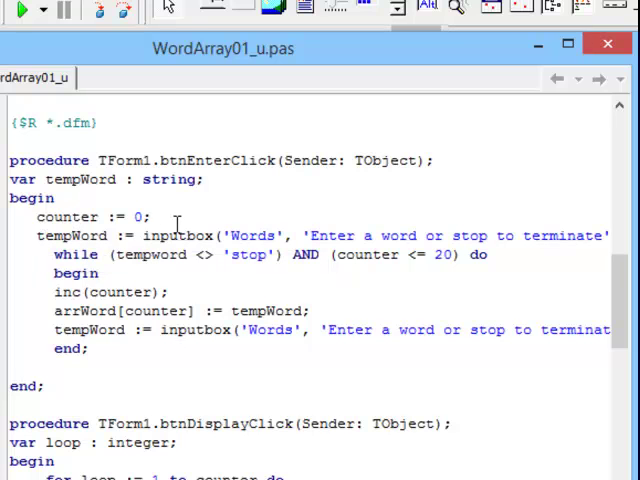
mouse_move(96, 236)
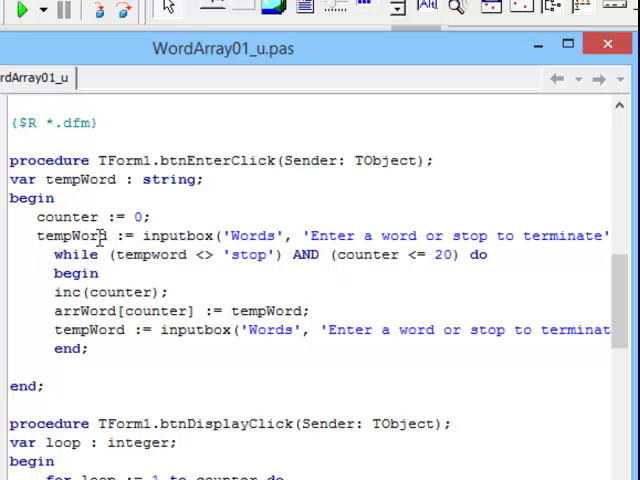
mouse_move(100, 236)
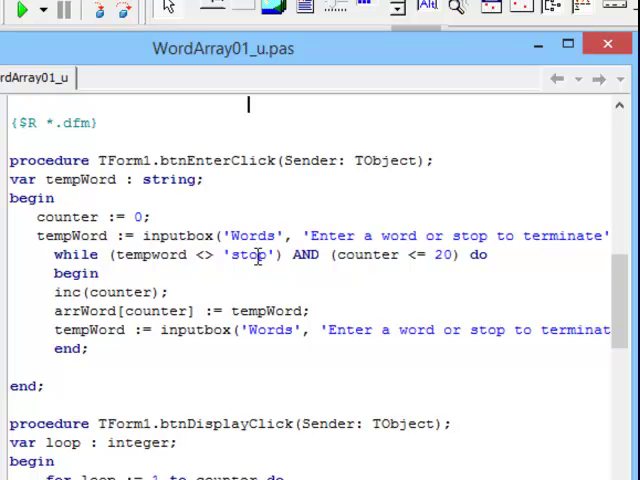
mouse_move(428, 256)
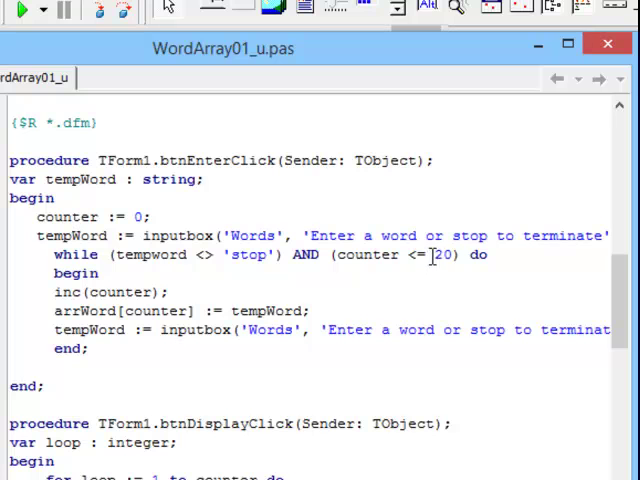
mouse_move(444, 252)
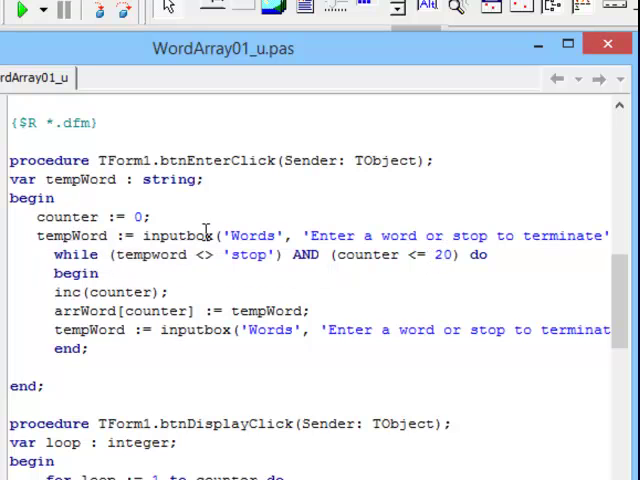
mouse_move(240, 254)
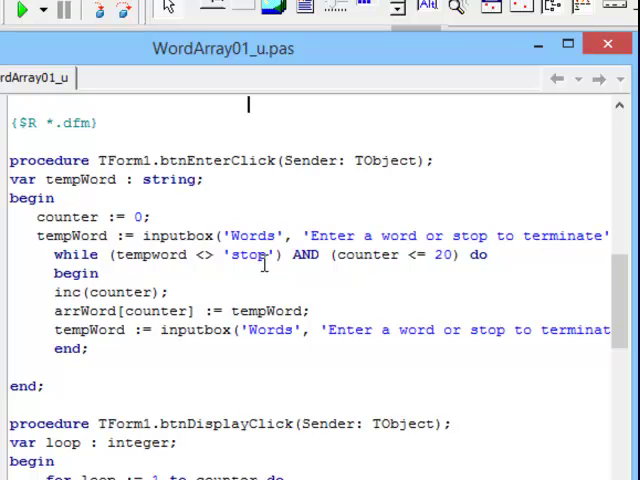
mouse_move(424, 256)
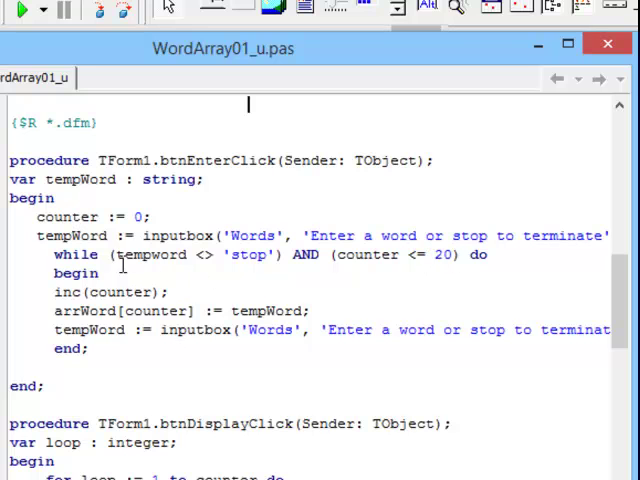
mouse_move(132, 292)
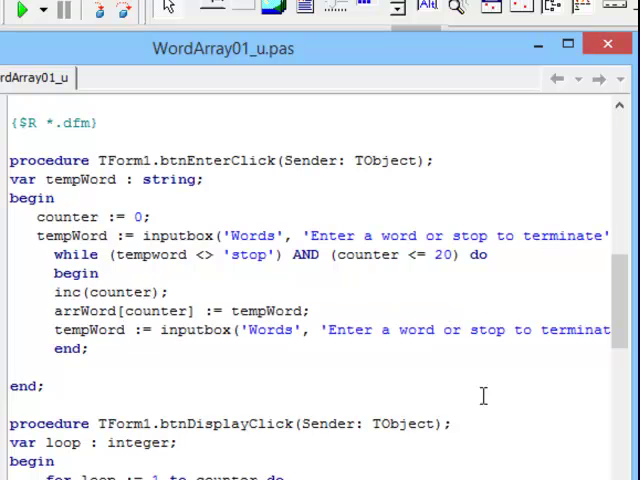
mouse_move(248, 312)
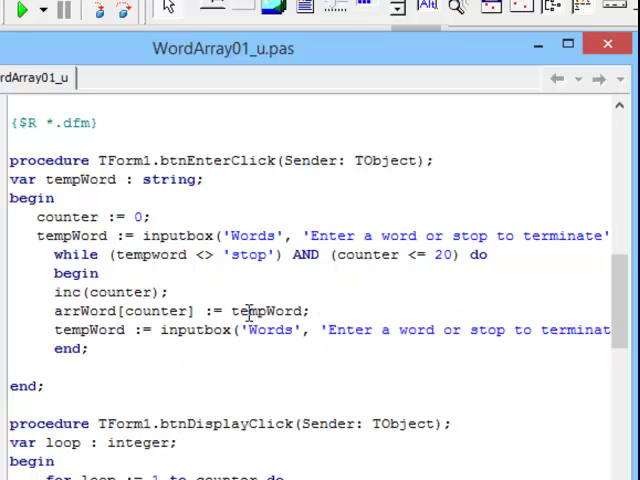
mouse_move(216, 446)
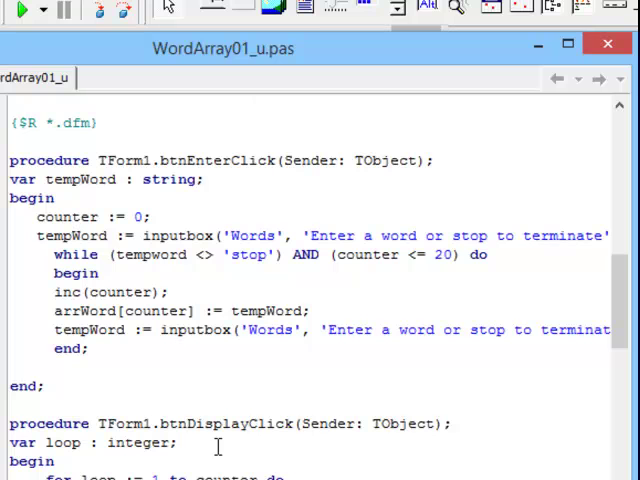
mouse_move(544, 322)
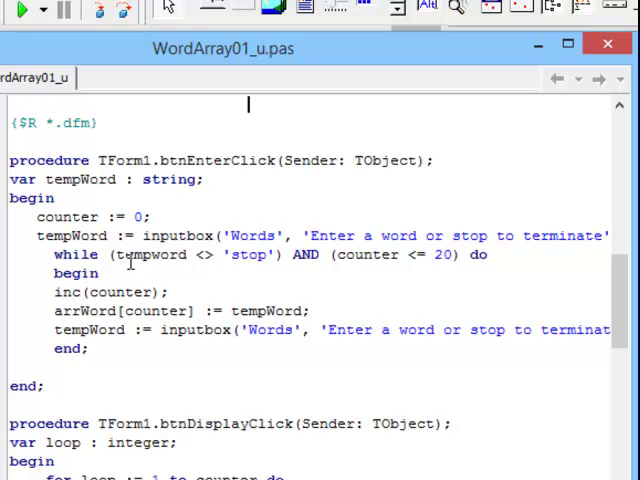
mouse_move(156, 256)
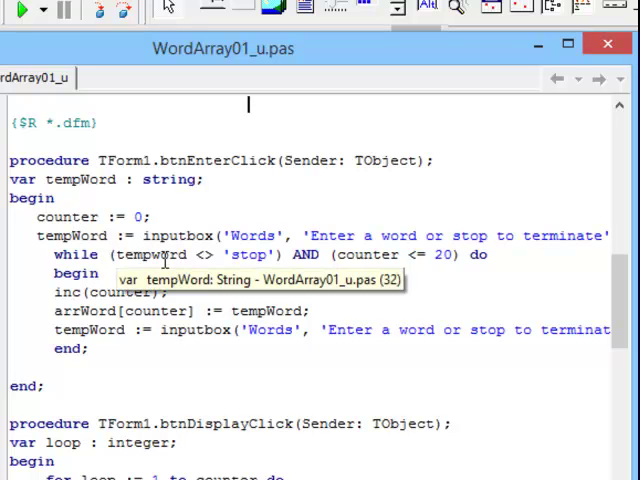
mouse_move(404, 274)
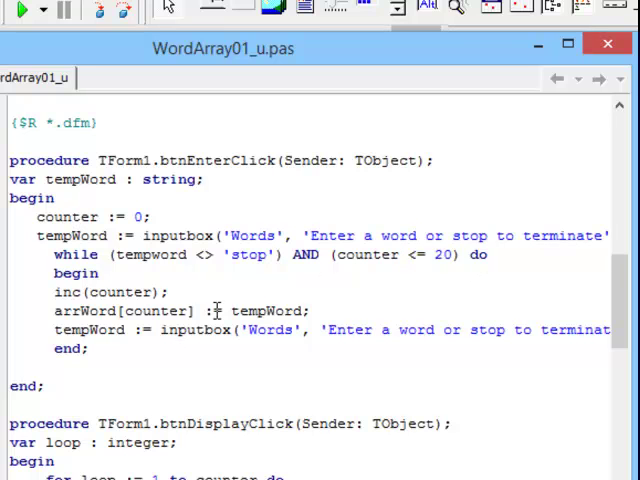
mouse_move(232, 342)
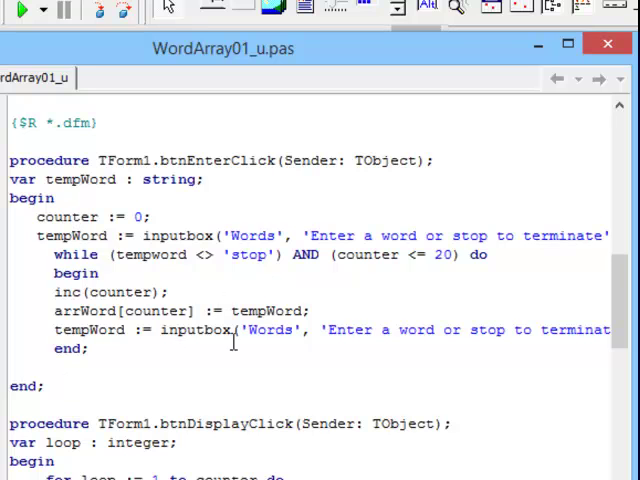
mouse_move(170, 292)
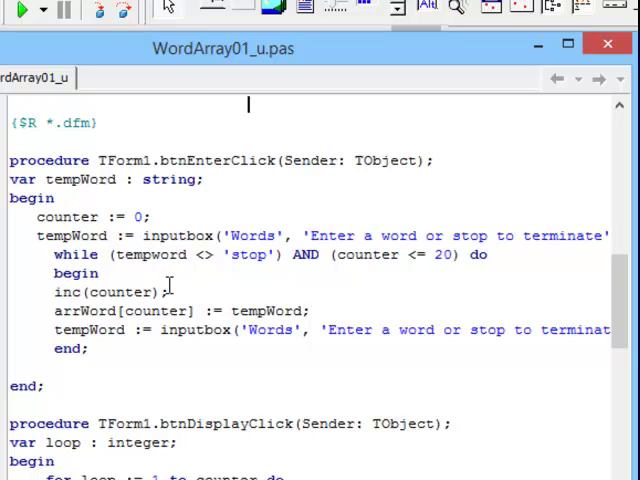
mouse_move(264, 256)
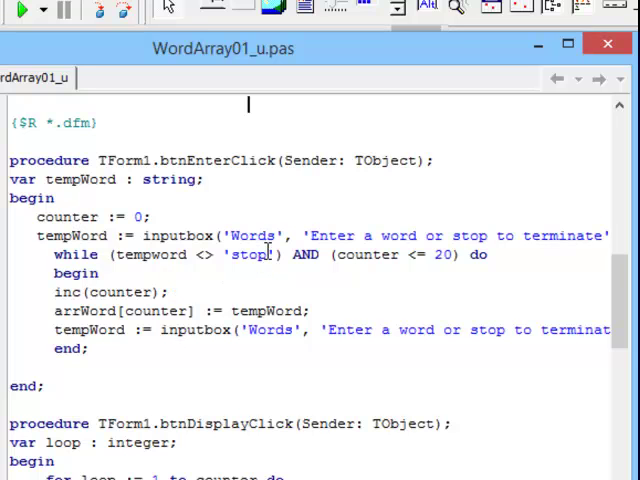
scroll(down, 3)
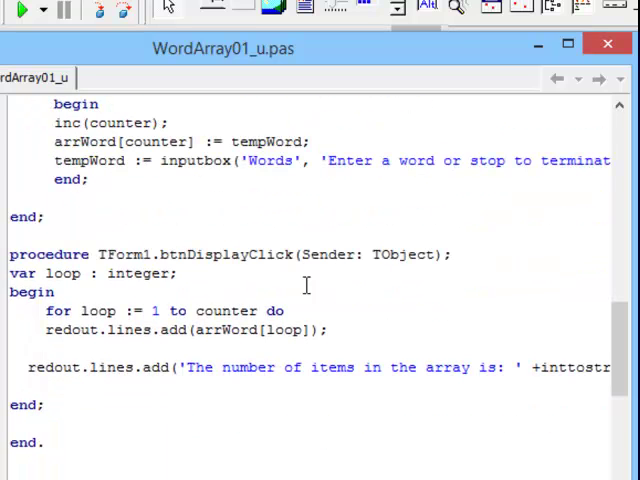
mouse_move(250, 356)
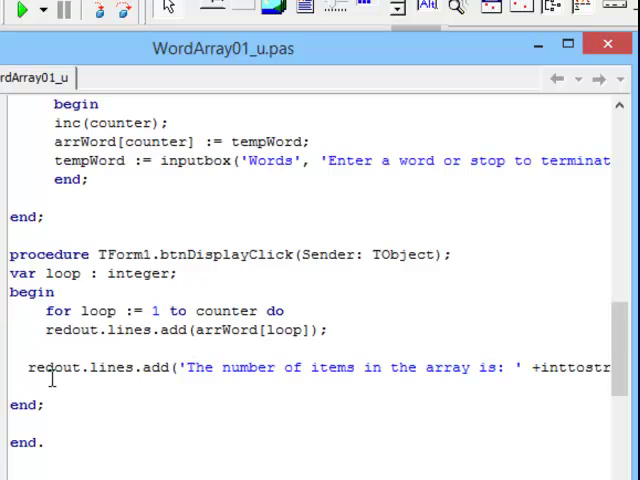
mouse_move(284, 352)
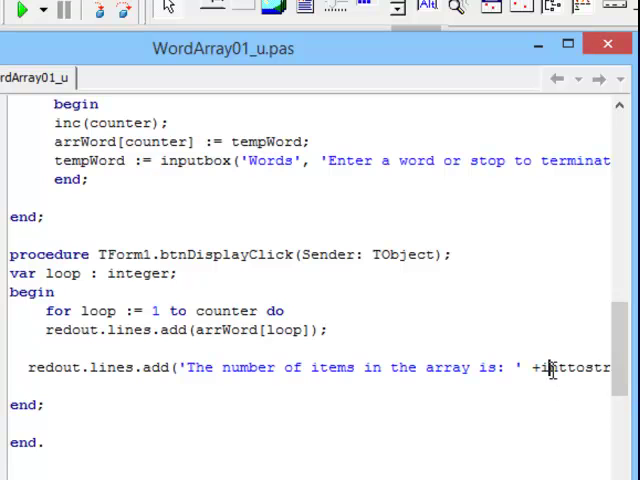
scroll(right, 3)
text((counter));)
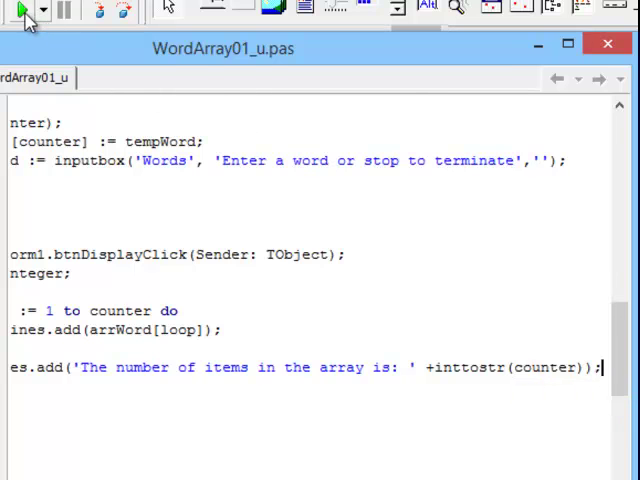
Run the form, enter words ending with stop, and display The, Quick, Brown with item count 3.
click(22, 8)
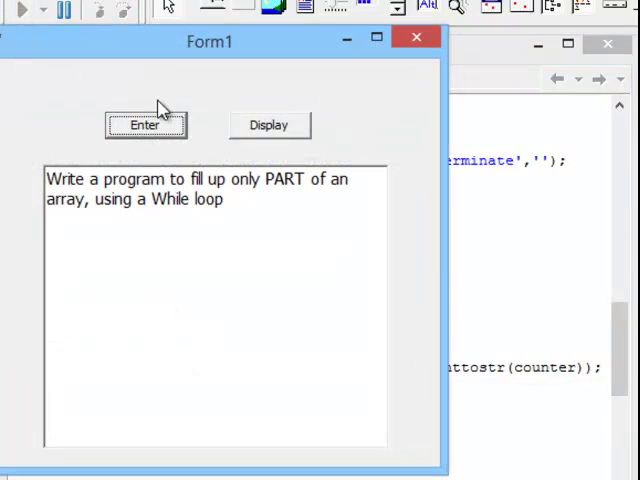
click(144, 124)
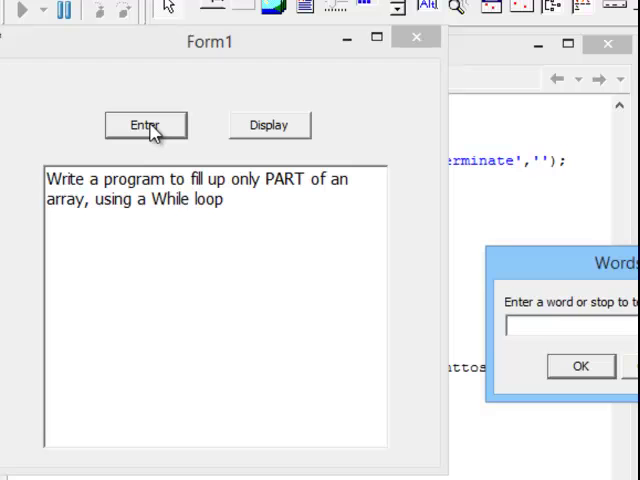
text(Quic)
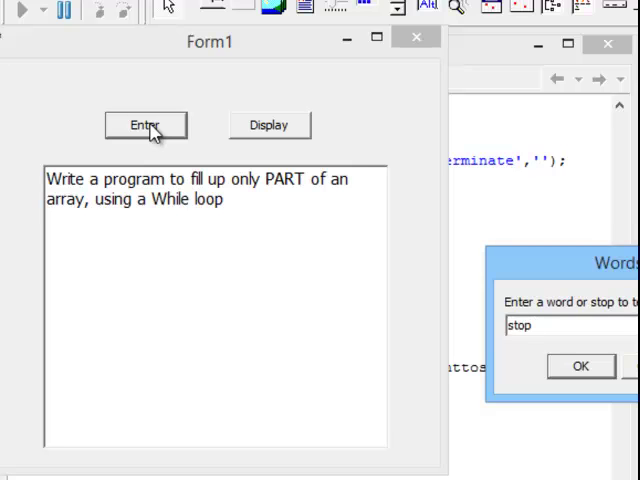
click(580, 364)
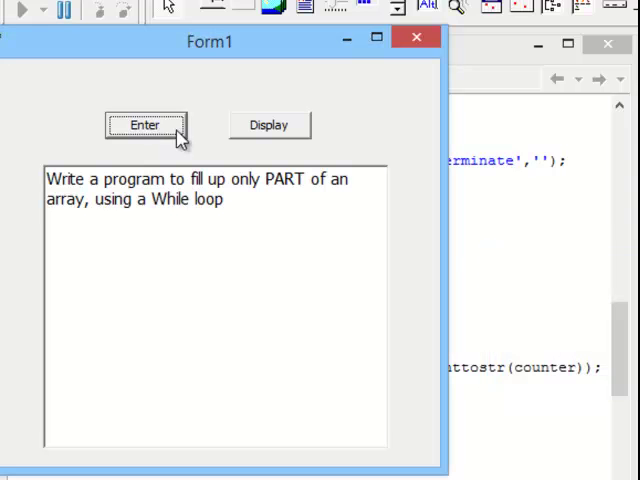
click(268, 124)
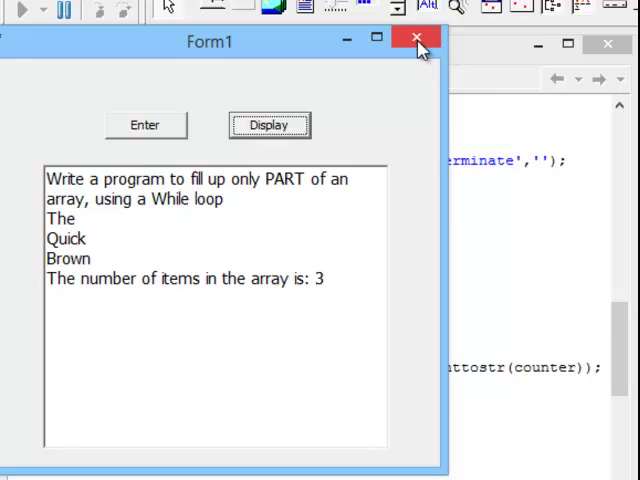
Close the running Form1 and review the arrWord array declaration in the editor.
click(416, 38)
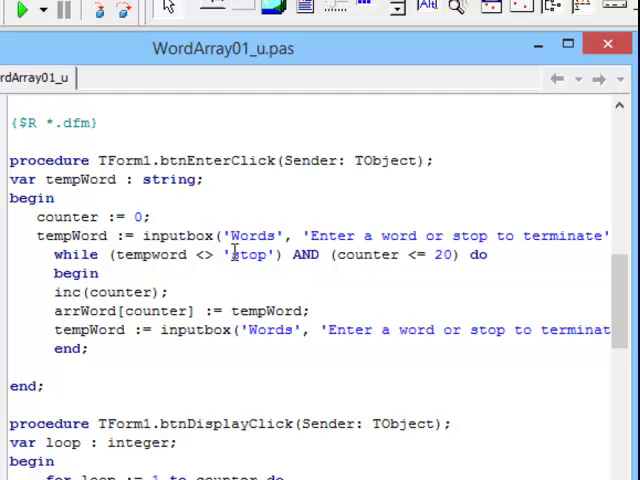
scroll(up, 3)
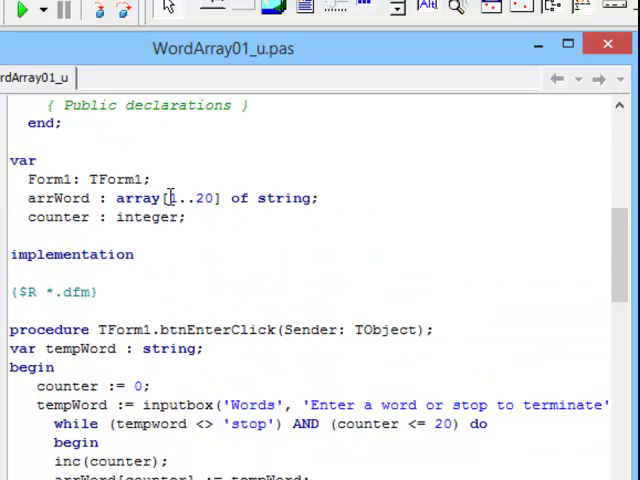
scroll(down, 3)
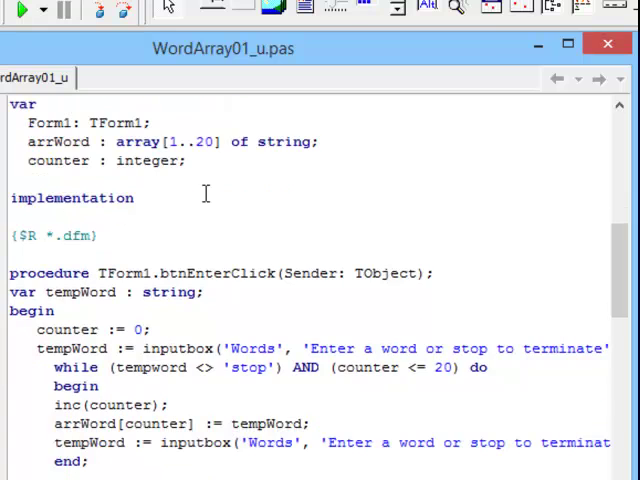